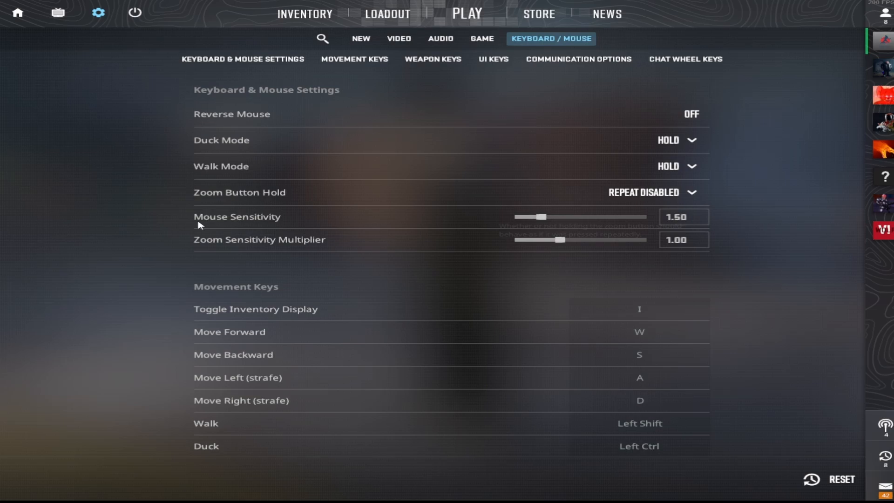
- Enter 2 as the Mouse Sensitivity value in Keyboard / Mouse settings
{"action": "scroll", "scroll_direction": "down", "scroll_amount": 3}
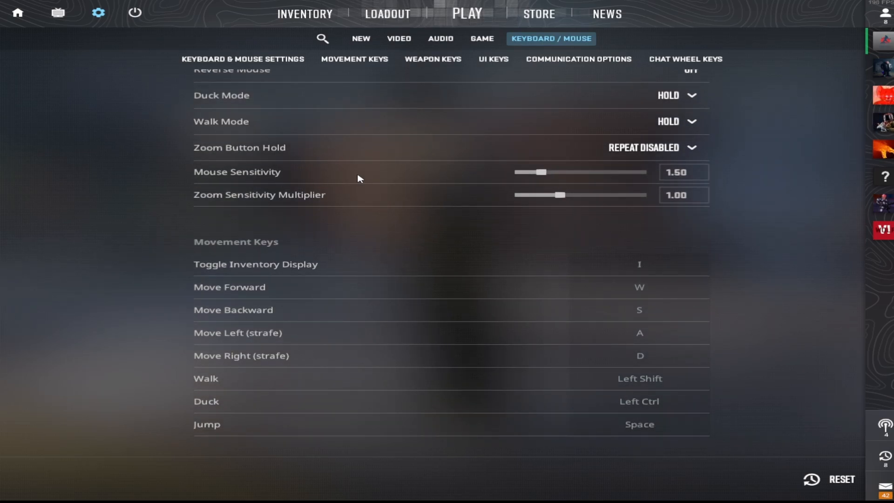
{"action": "left_click", "coordinate": [683, 171]}
{"action": "type", "text": "2"}
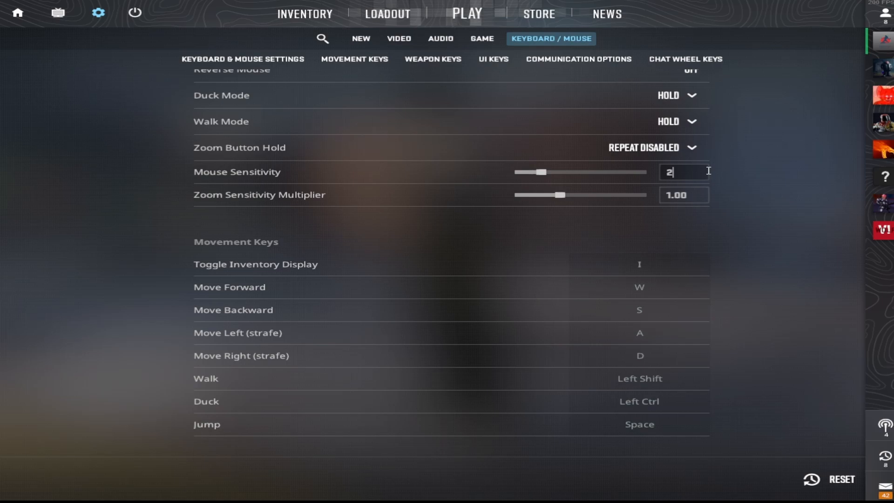
{"action": "left_click", "coordinate": [308, 195]}
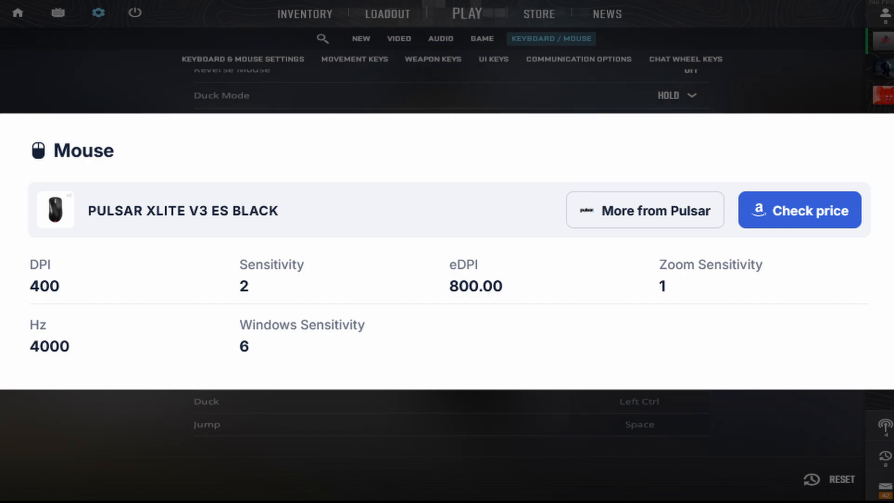
- Review the Game > Crosshair settings against the pro reference, then go to Video
{"action": "left_click", "coordinate": [482, 38]}
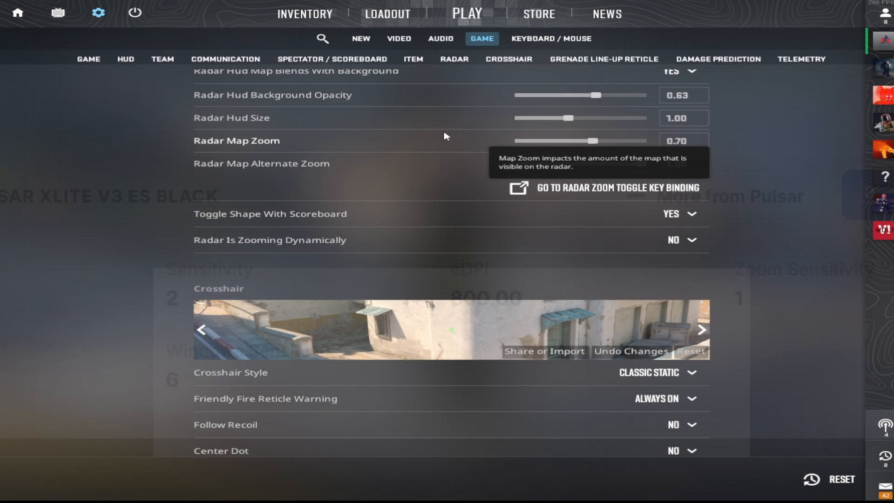
{"action": "scroll", "scroll_direction": "down", "scroll_amount": 3}
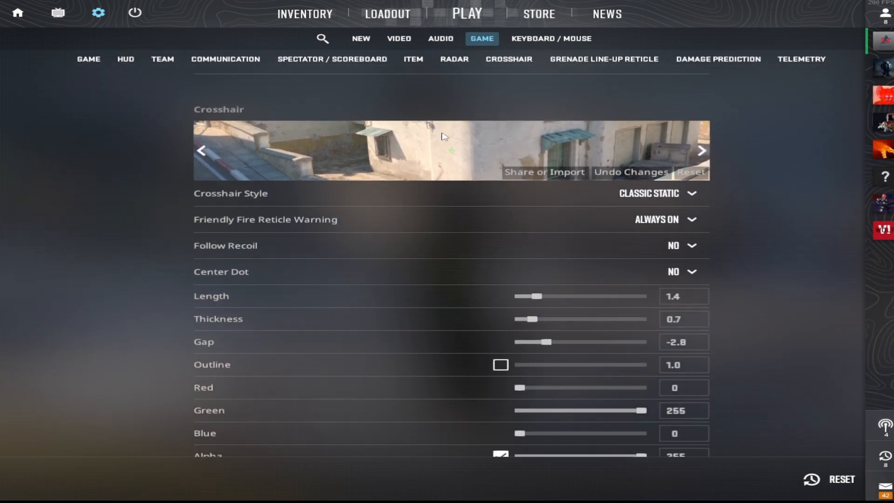
{"action": "left_click", "coordinate": [543, 172]}
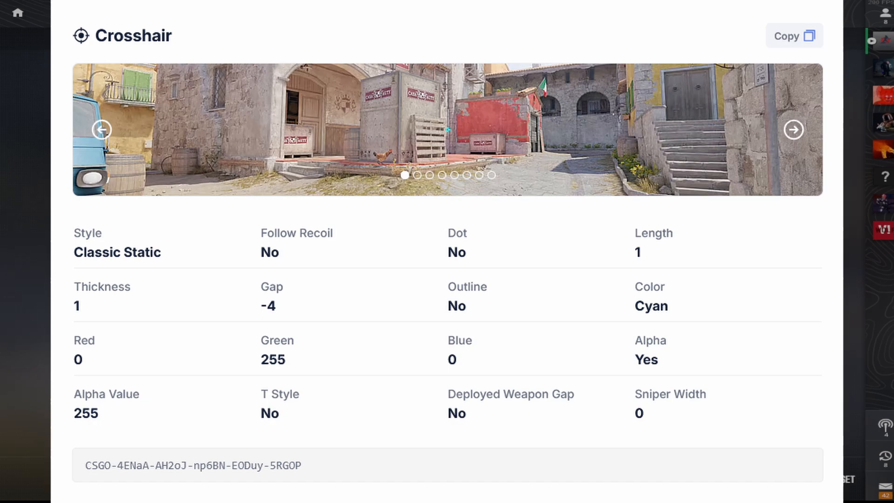
{"action": "left_click", "coordinate": [98, 7]}
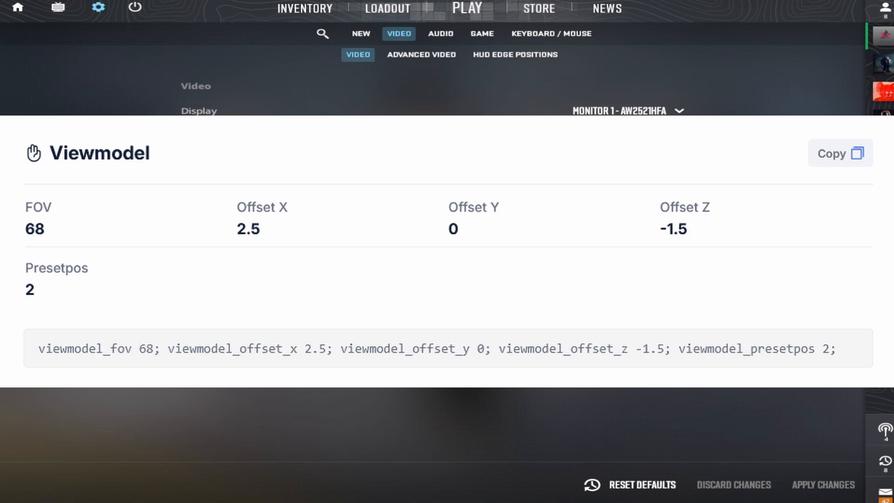
- Keep 1440x1080 resolution with Normal 4:3 aspect ratio and set brightness to 101%
{"action": "scroll", "scroll_direction": "up", "scroll_amount": 3}
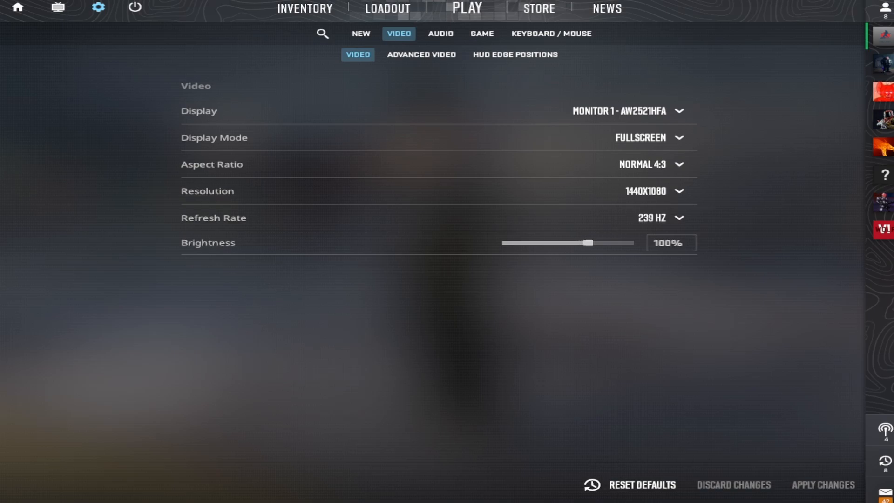
{"action": "left_click", "coordinate": [652, 191]}
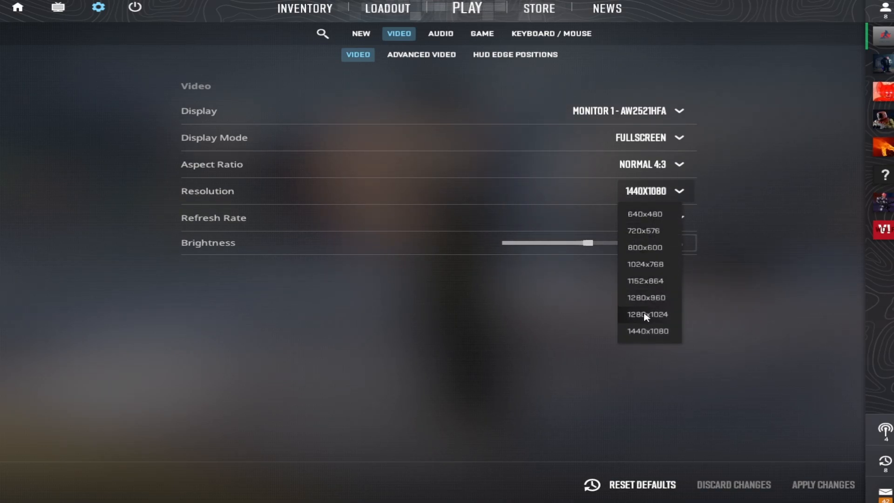
{"action": "mouse_move", "coordinate": [647, 303]}
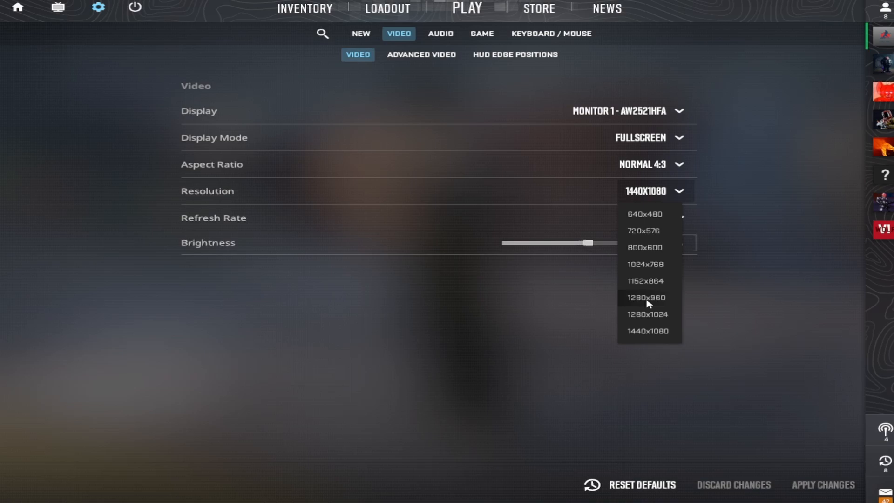
{"action": "left_click", "coordinate": [652, 164]}
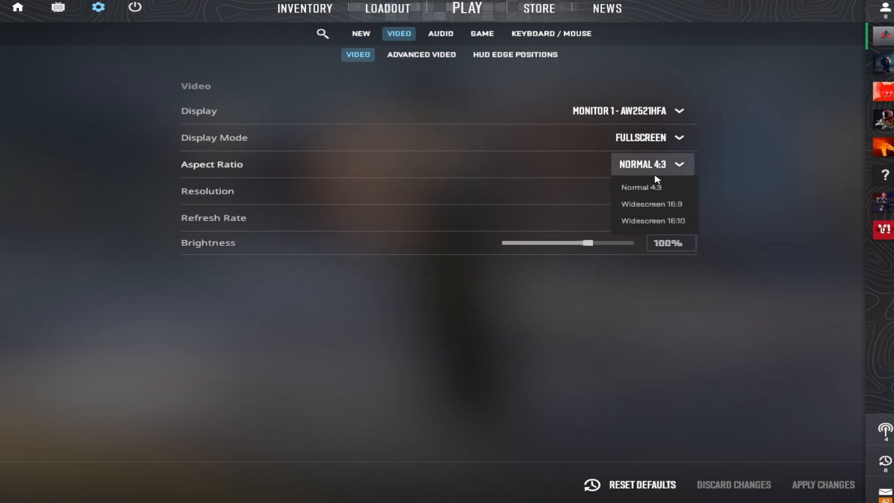
{"action": "left_click", "coordinate": [640, 187]}
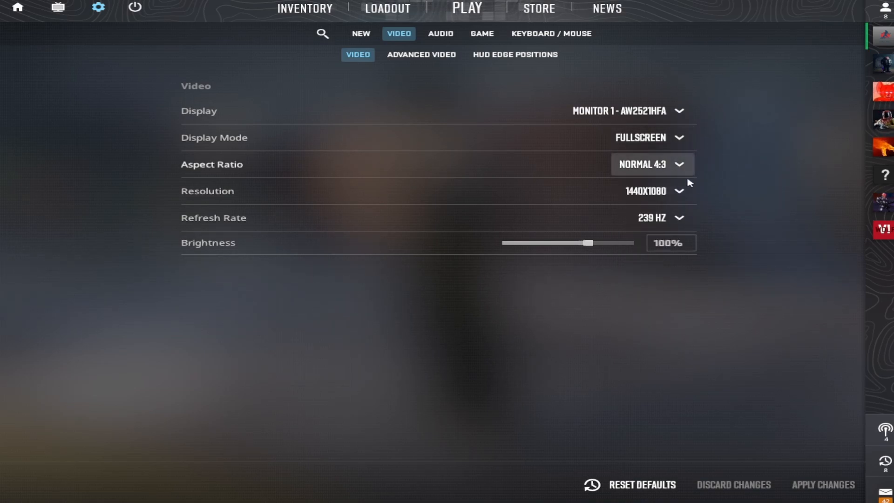
{"action": "mouse_move", "coordinate": [578, 245]}
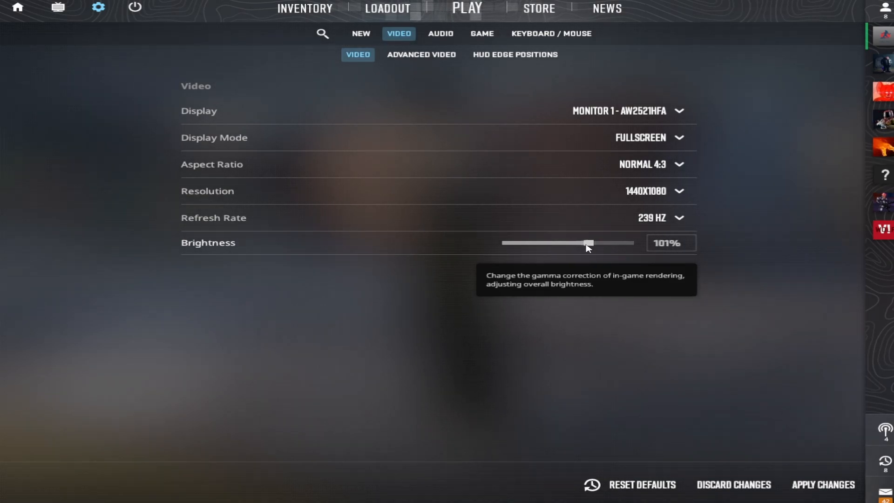
{"action": "mouse_move", "coordinate": [251, 219]}
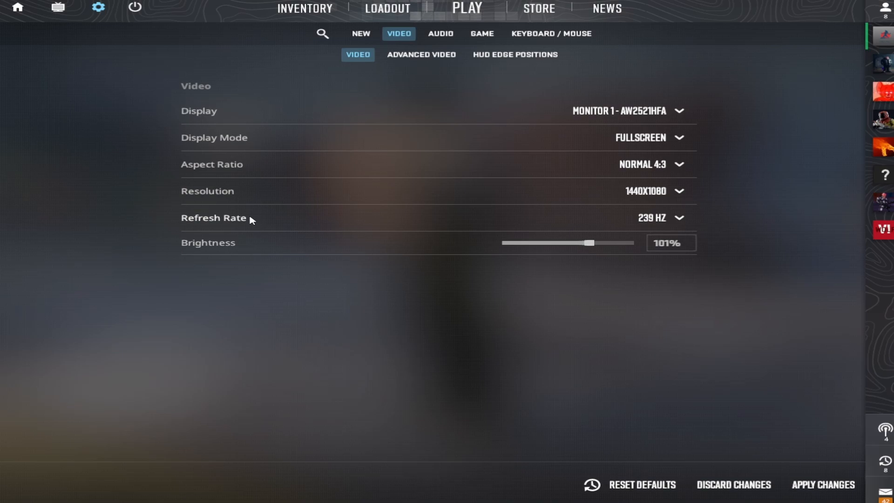
{"action": "left_click", "coordinate": [659, 217]}
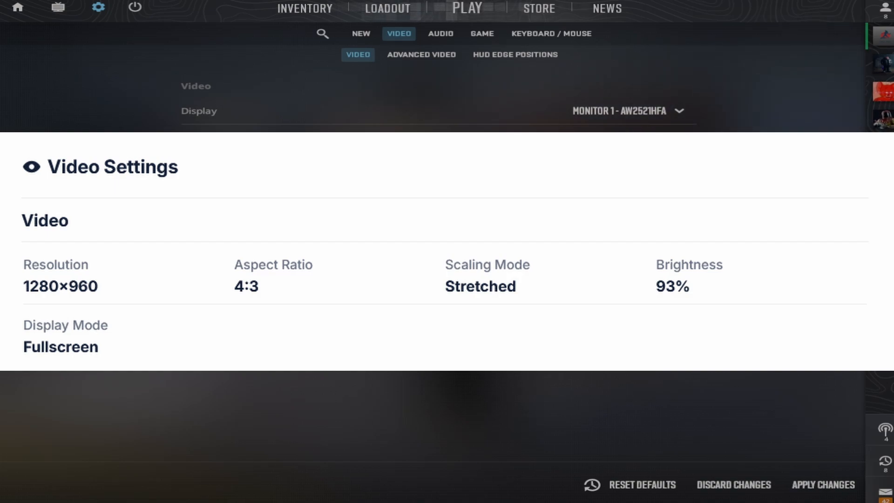
- Switch to the Advanced Video sub-tab
{"action": "left_click", "coordinate": [421, 55]}
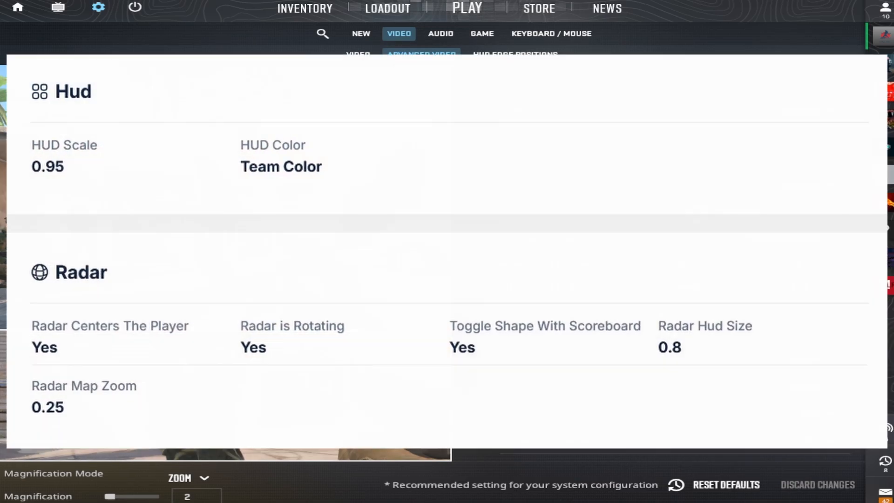
{"action": "scroll", "scroll_direction": "up", "scroll_amount": 3}
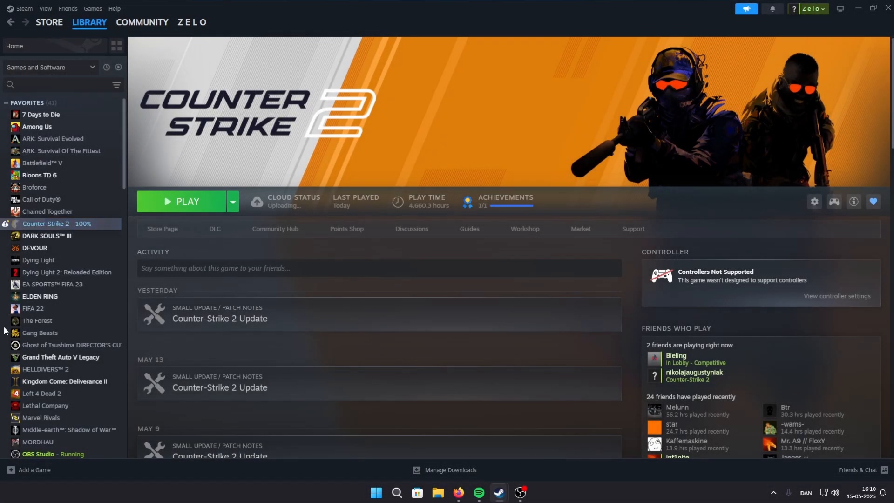
- Open Counter-Strike 2's Properties from its Steam Library context menu
{"action": "right_click", "coordinate": [57, 224]}
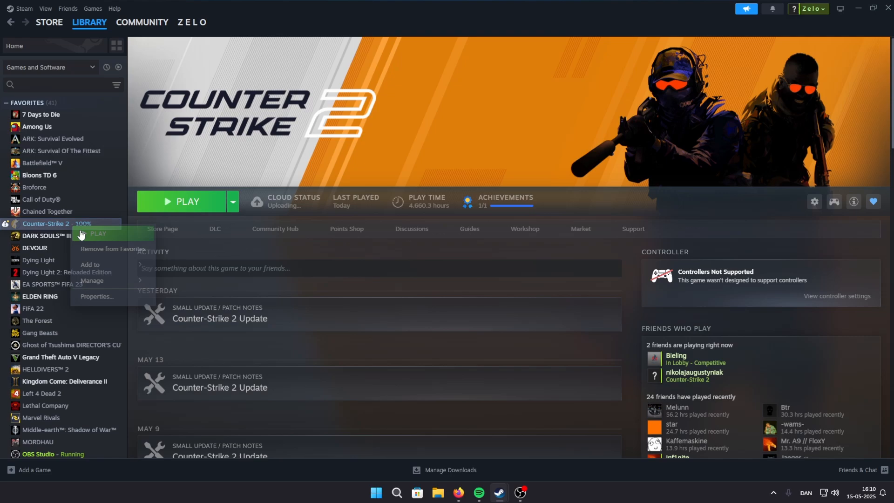
{"action": "left_click", "coordinate": [96, 296]}
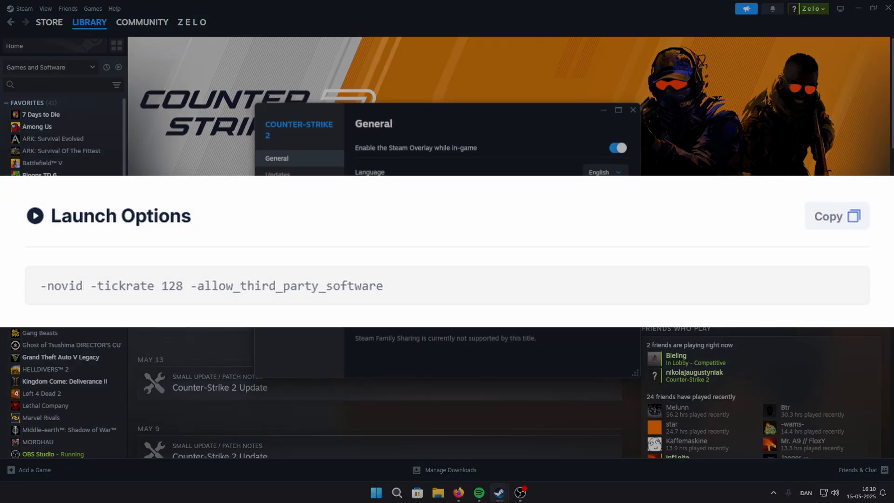